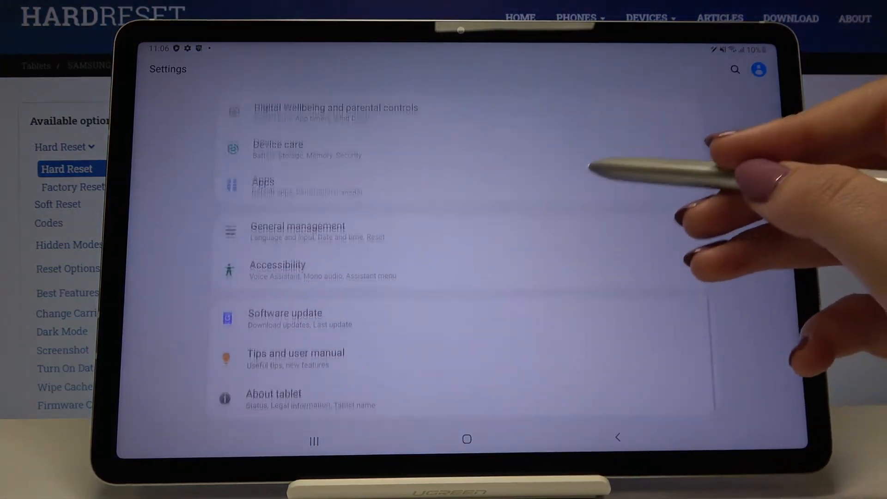
Go to General management > Language and input > Language to view the device languages
{"action": "left_click", "coordinate": [298, 226]}
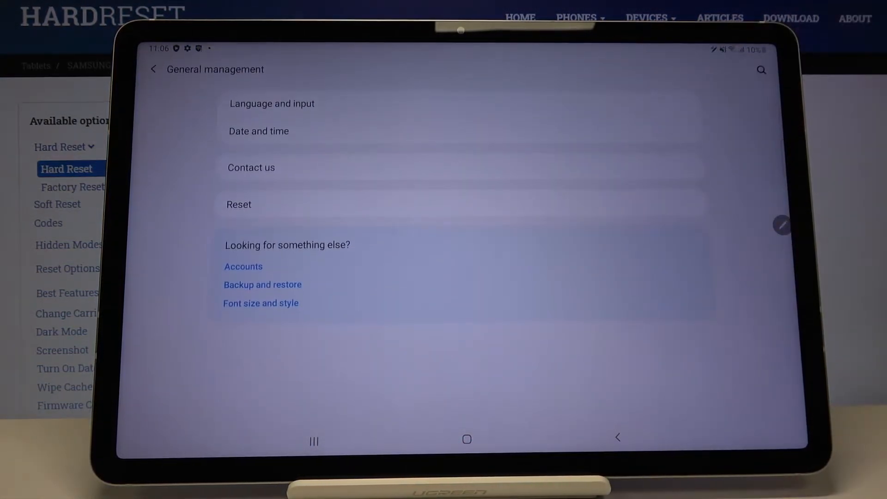
{"action": "left_click", "coordinate": [271, 103]}
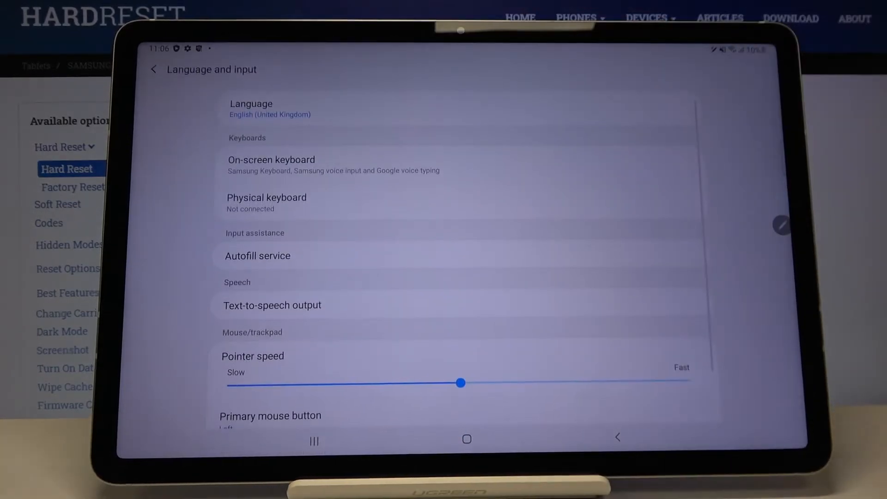
{"action": "left_click", "coordinate": [250, 108]}
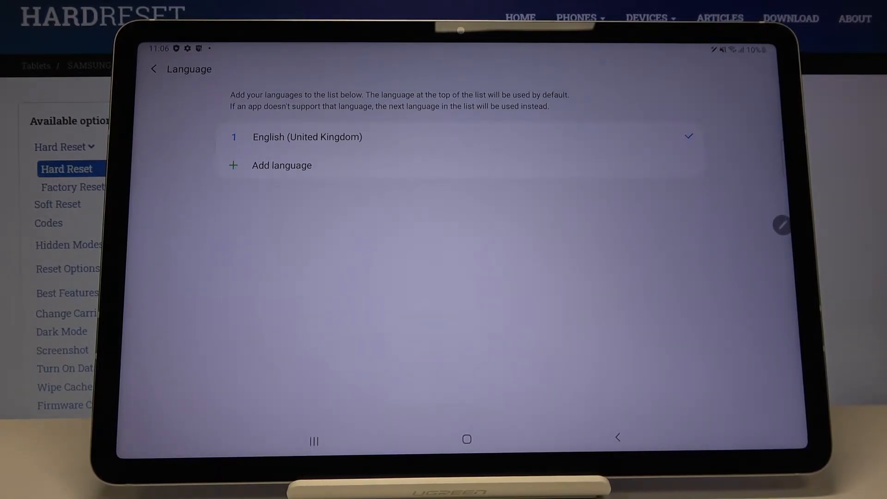
Add Bosanski (Bosna i Hercegovina) from the add-language list
{"action": "left_click", "coordinate": [282, 165]}
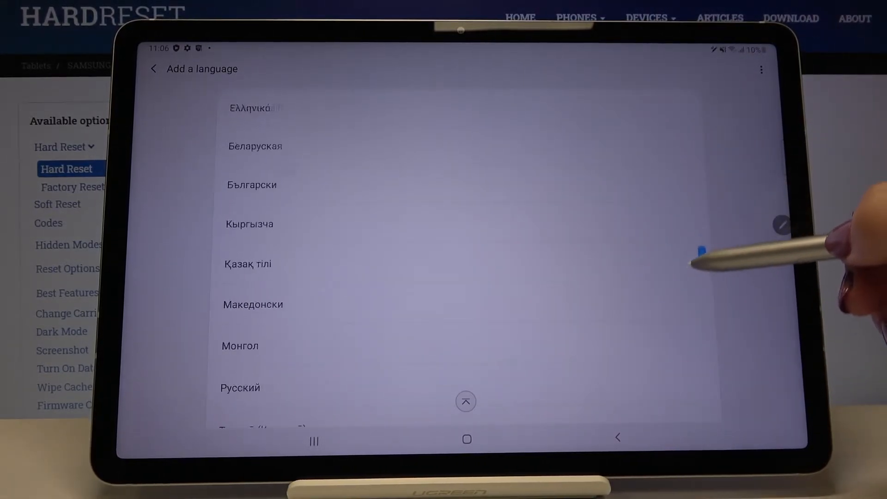
{"action": "scroll", "scroll_direction": "up", "scroll_amount": 3}
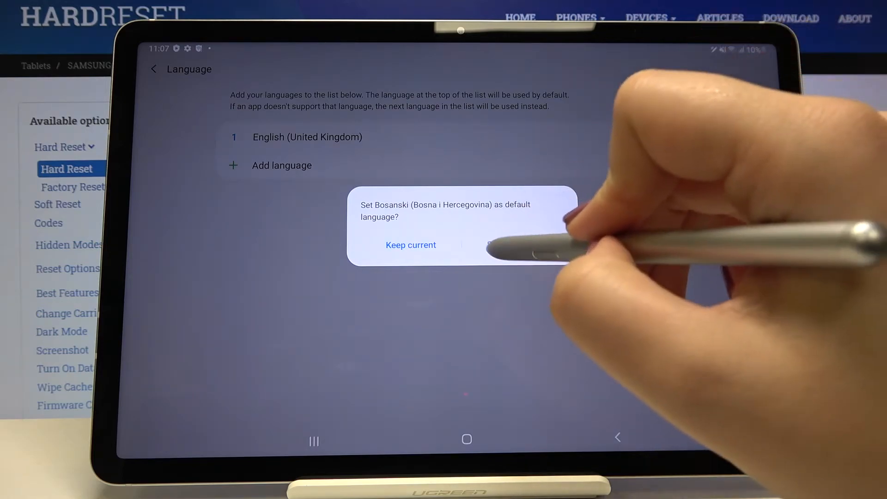
Set Bosanski as the default language in the prompt
{"action": "left_click", "coordinate": [526, 245]}
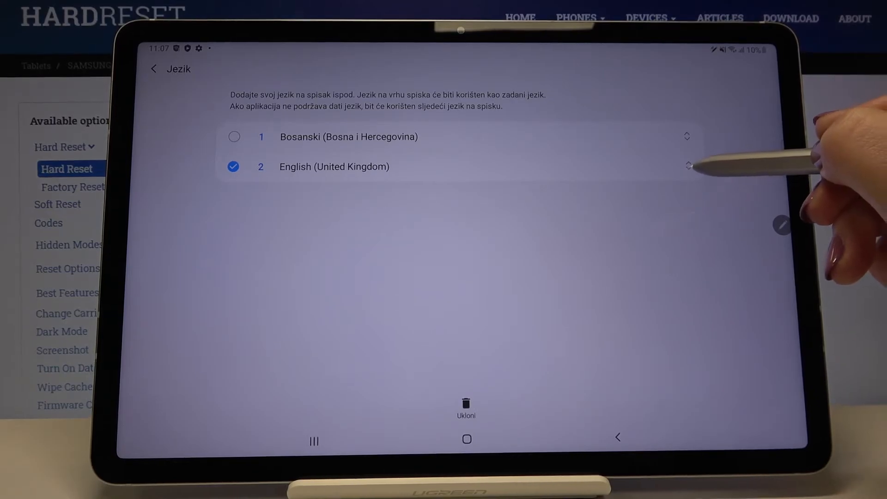
Drag English (United Kingdom) back to the top, then remove Bosanski from the list
{"action": "left_click_drag", "start_coordinate": [688, 166], "coordinate": [687, 136]}
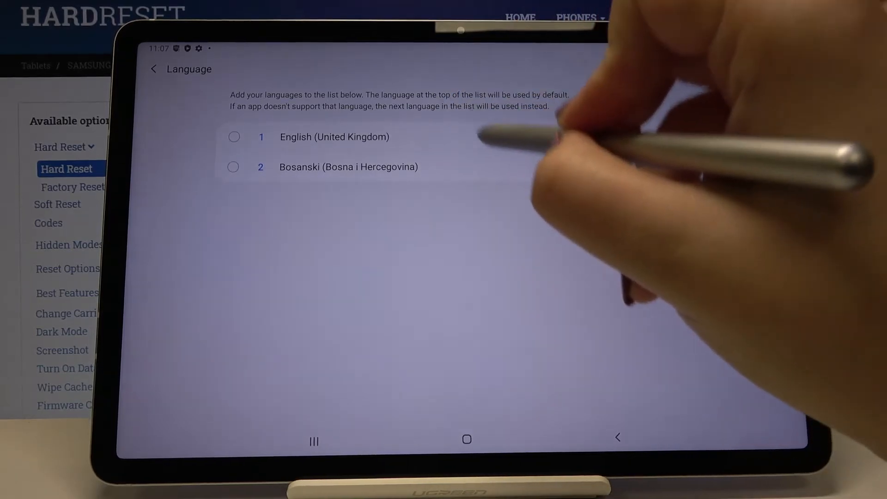
{"action": "left_click", "coordinate": [233, 166]}
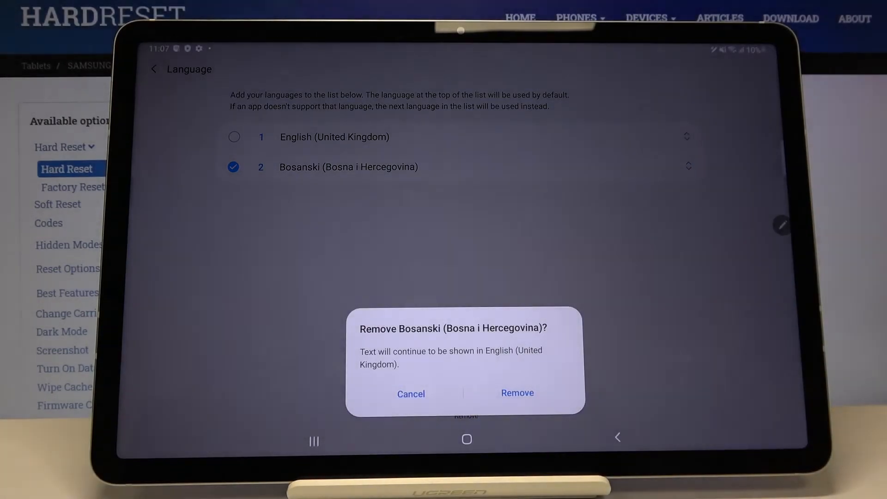
{"action": "left_click", "coordinate": [517, 392]}
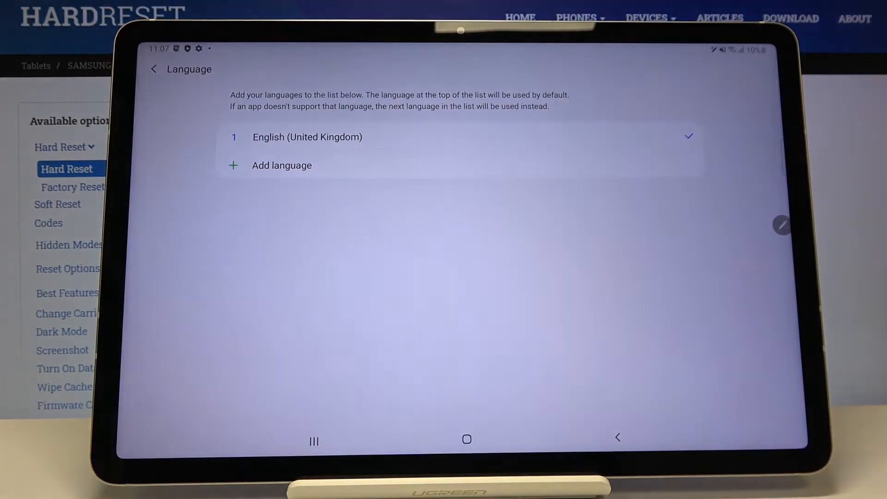